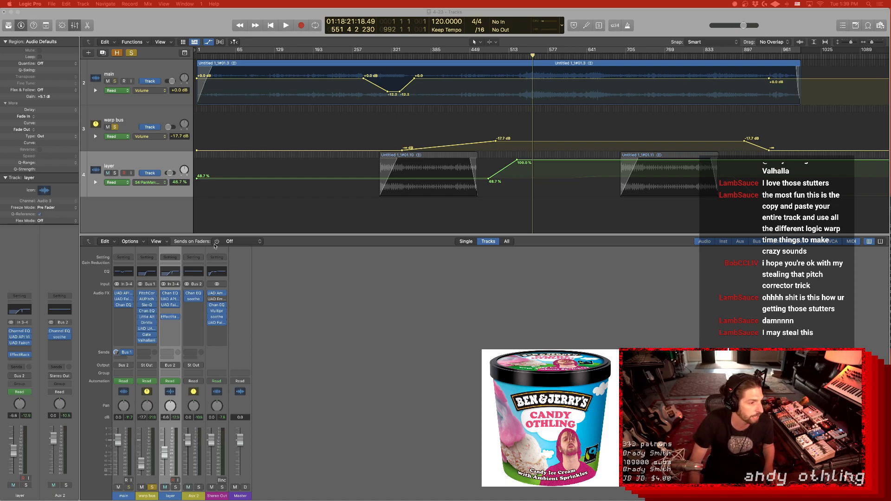
Open the Pitch Correction plugin window from the warp bus insert slot
click(146, 293)
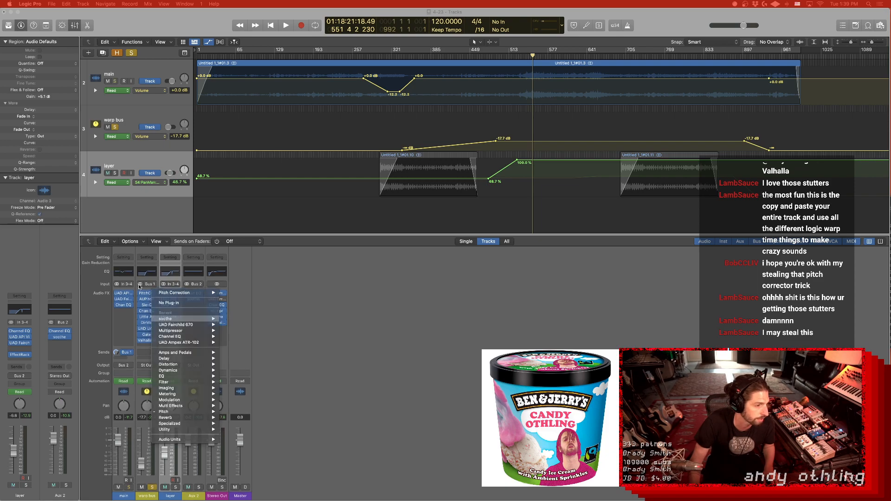
click(146, 318)
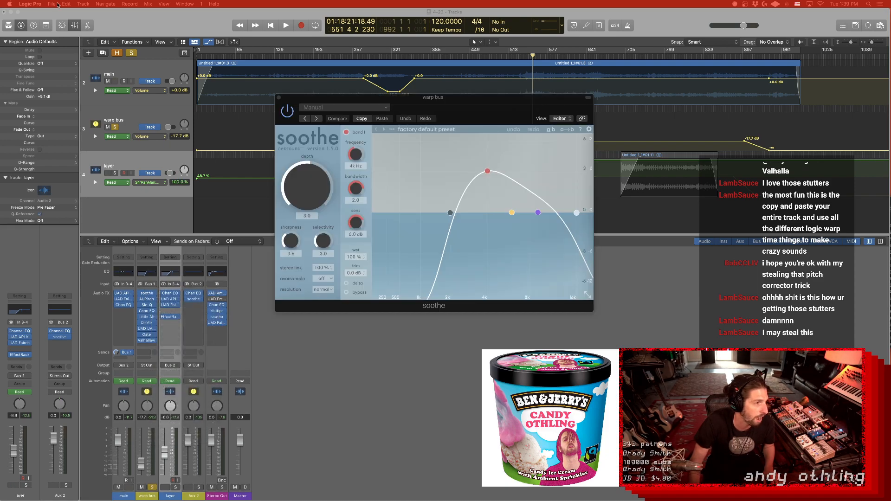
click(147, 292)
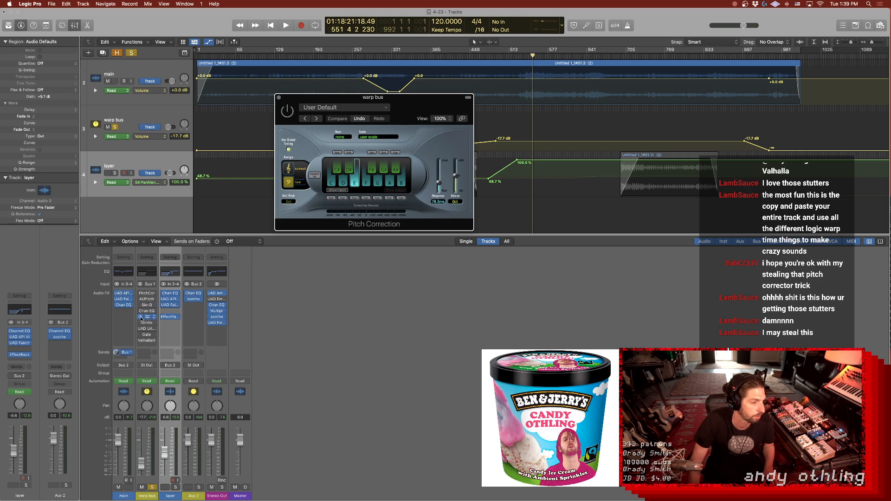
click(285, 25)
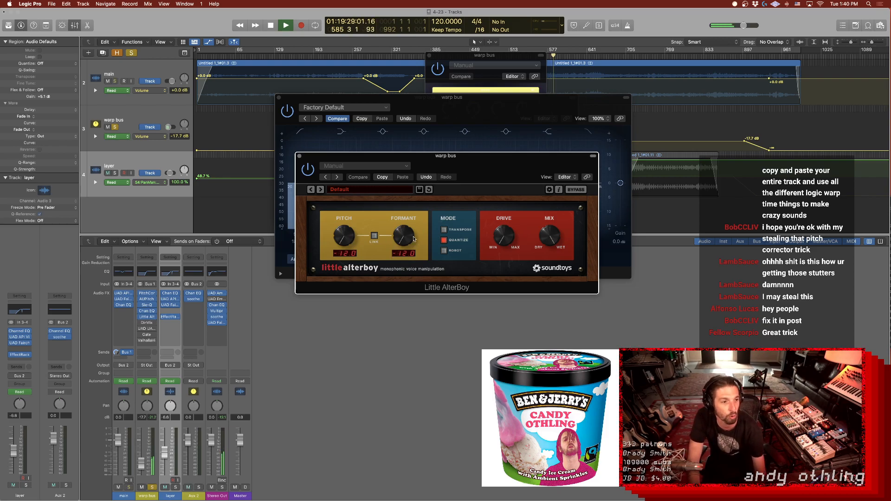
Bring up Little AlterBoy on the warp bus with pitch and formant at -12.0
drag(404, 236, 404, 234)
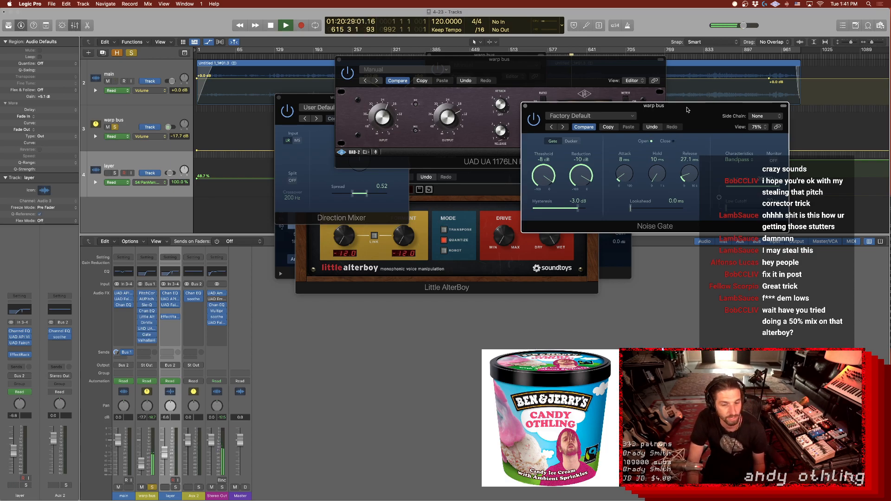
Drag the Noise Gate window left so it sits over the other plugin windows
drag(654, 105, 396, 124)
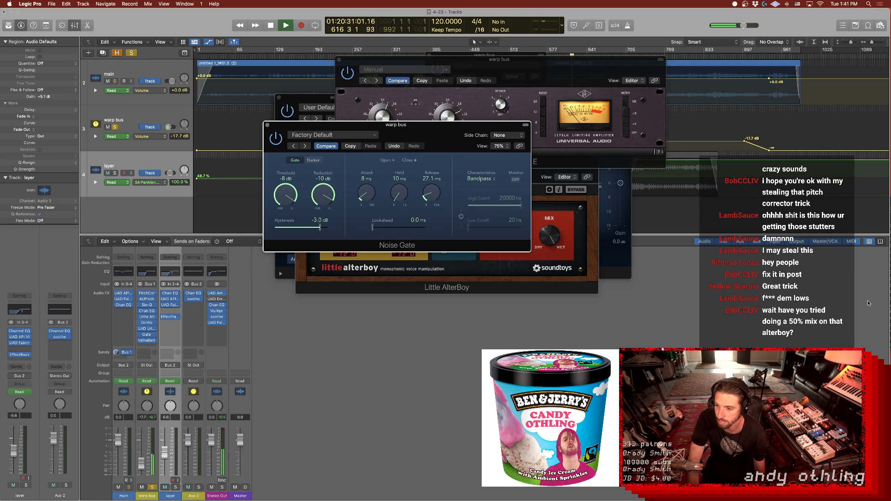